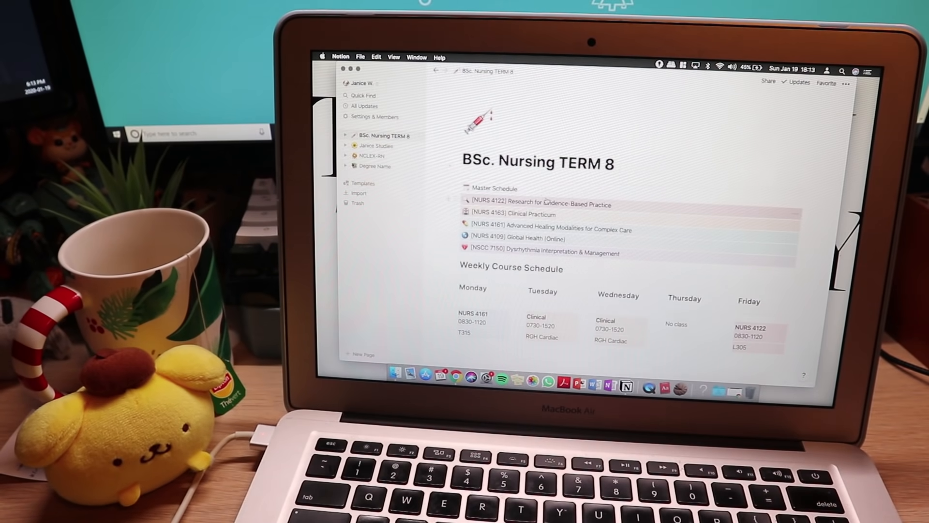
Step: Navigate the BSc. Nursing TERM 8 page and enter the Master Schedule database
left_click(494, 188)
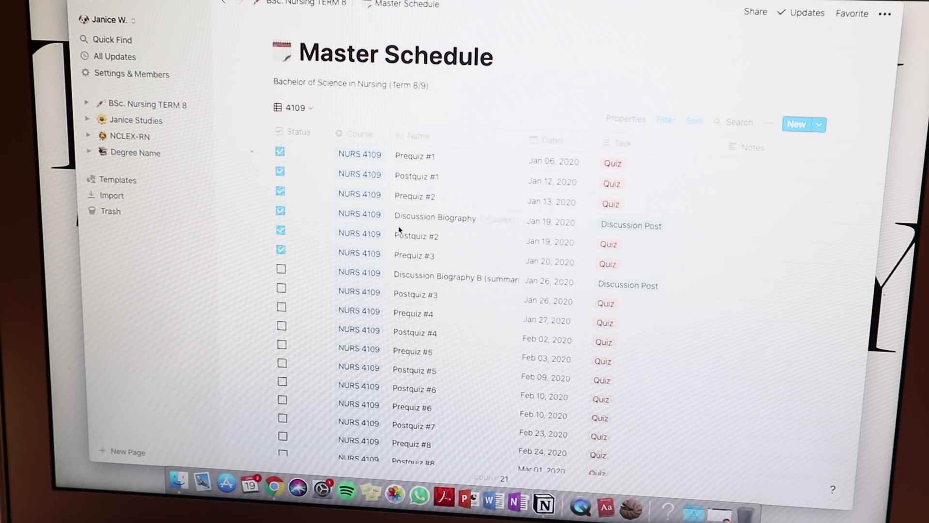
scroll("down", 3)
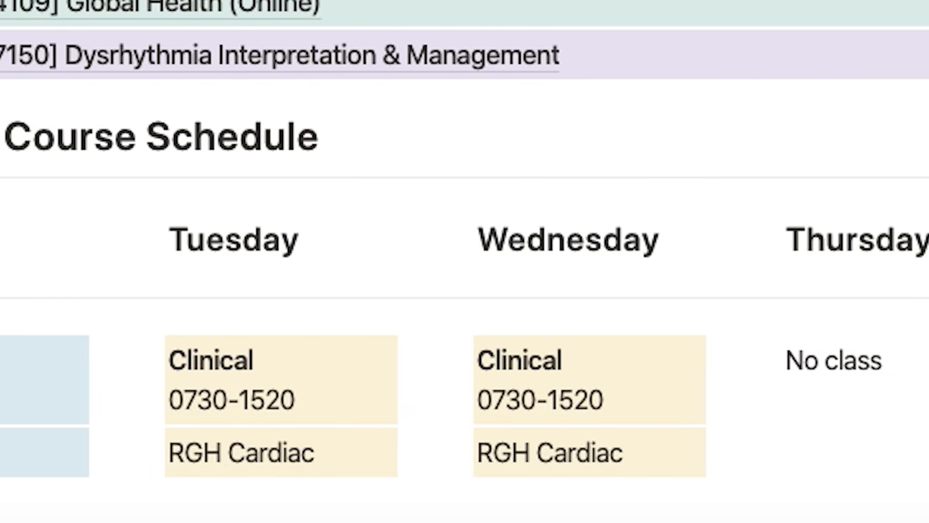
scroll("right", 3)
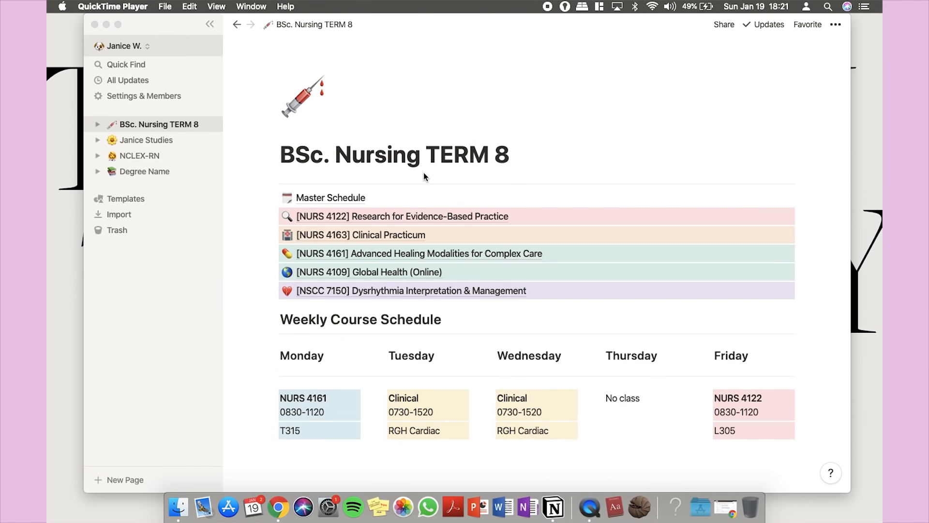
mouse_move(261, 170)
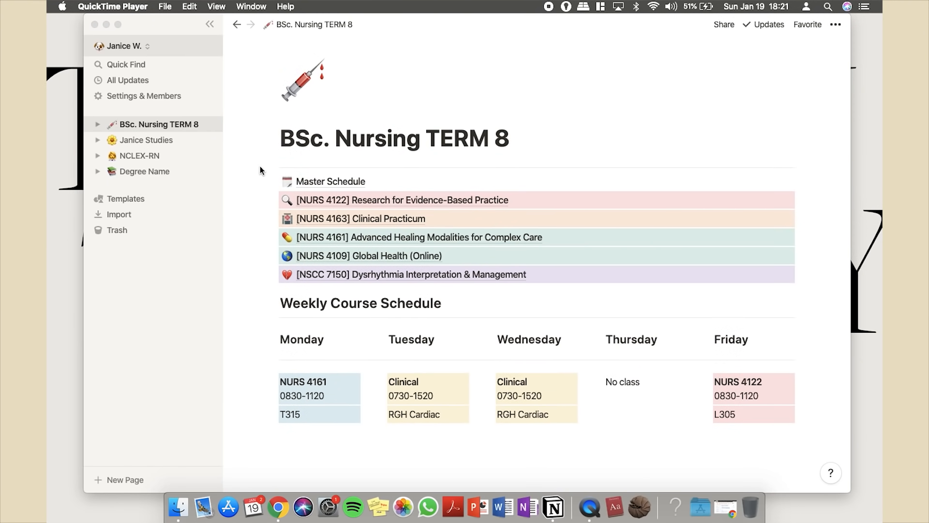
left_click(330, 182)
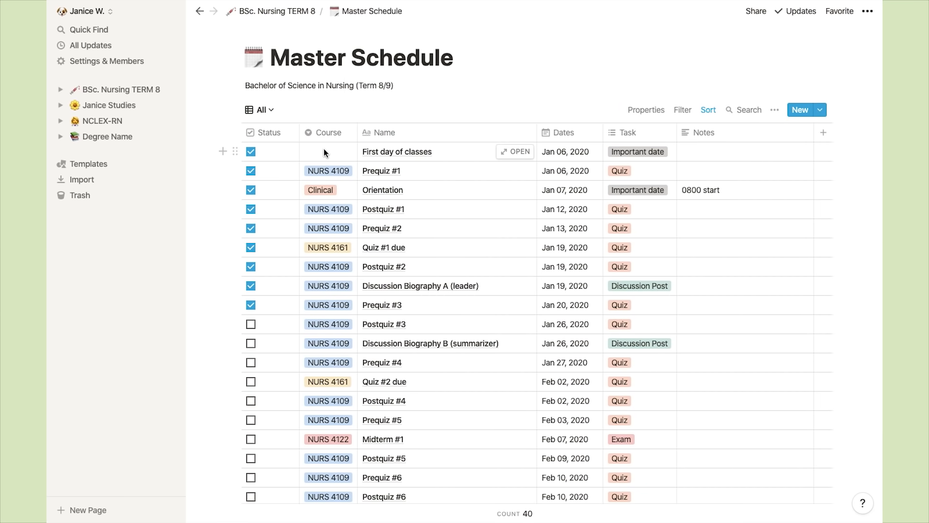
Step: Show the saved views list: All, Clinical, course views, Assignments, Exams/Quizzes, Calendar
left_click(325, 151)
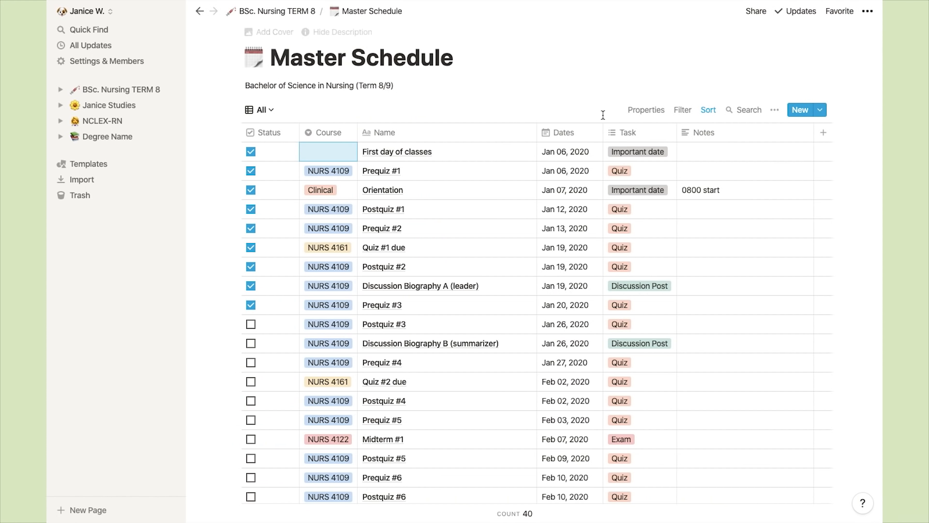
left_click(637, 151)
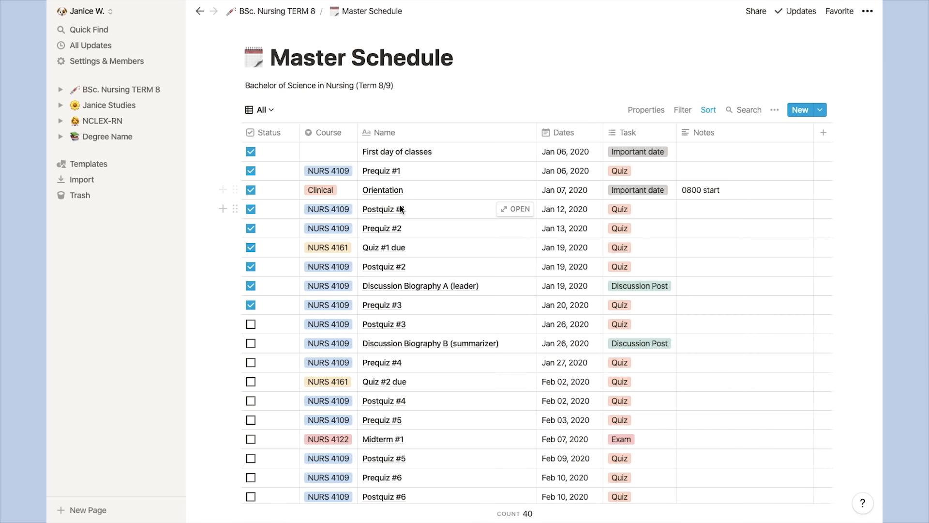
scroll("down", 3)
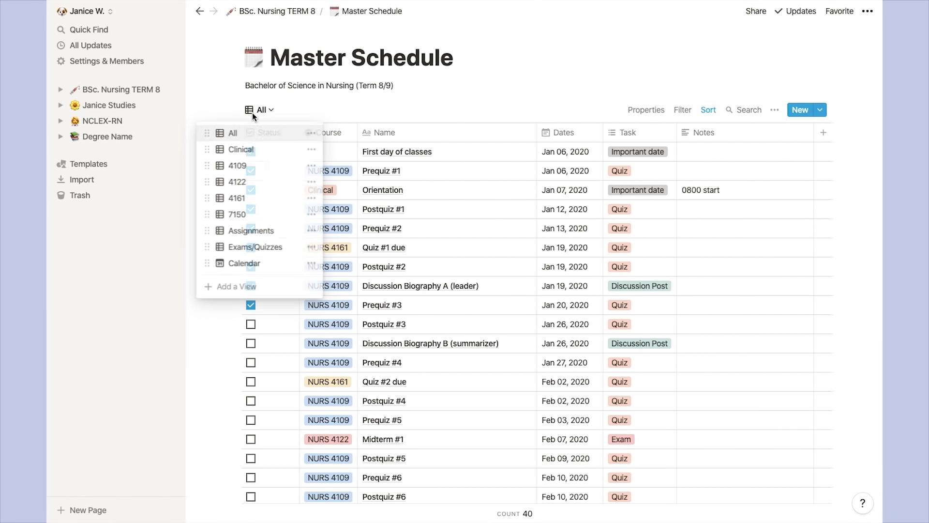
mouse_move(258, 167)
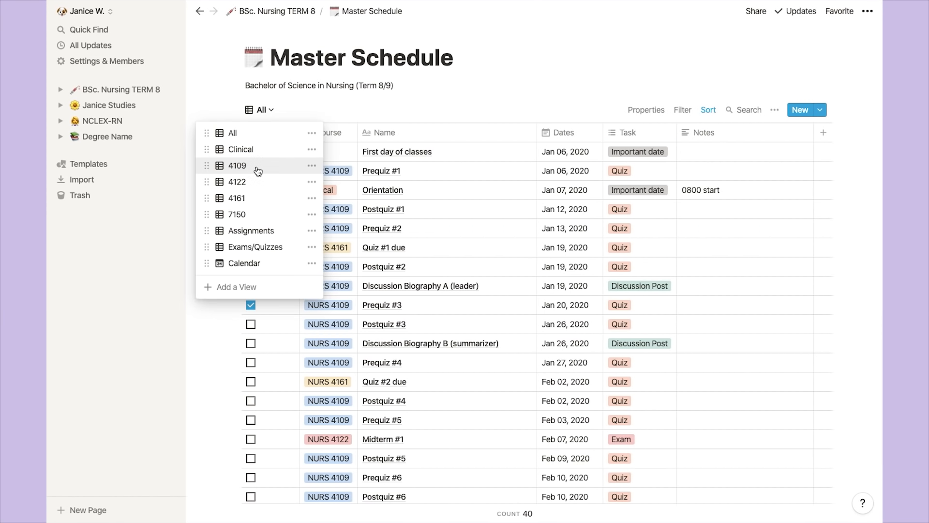
left_click(236, 165)
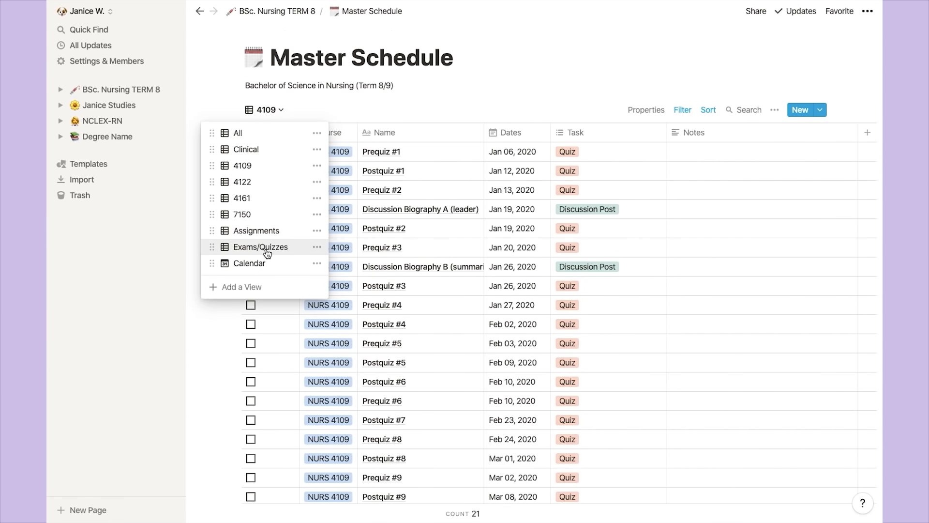
left_click(261, 247)
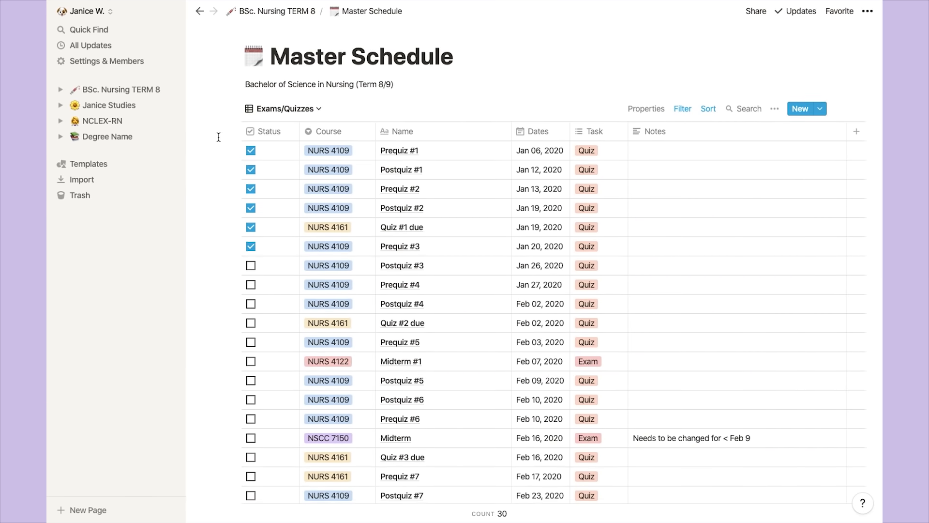
scroll("down", 3)
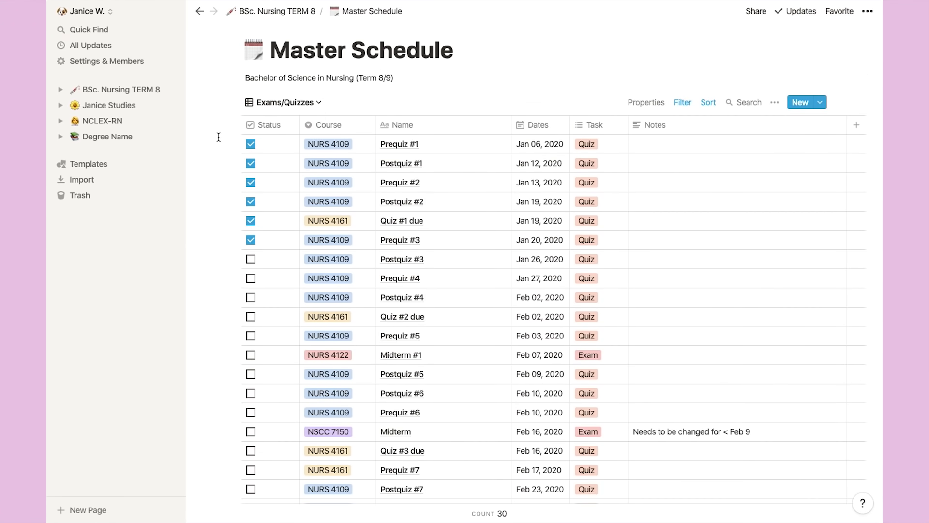
left_click(283, 102)
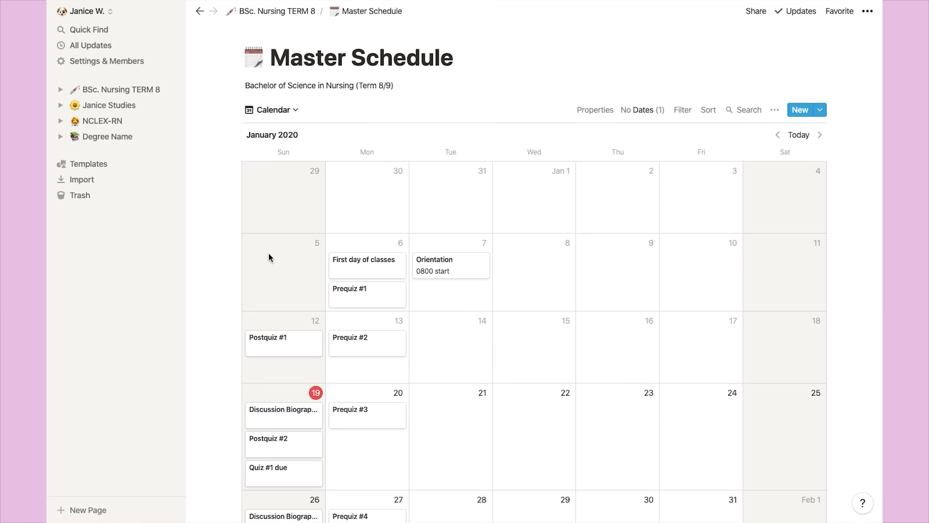
scroll("down", 3)
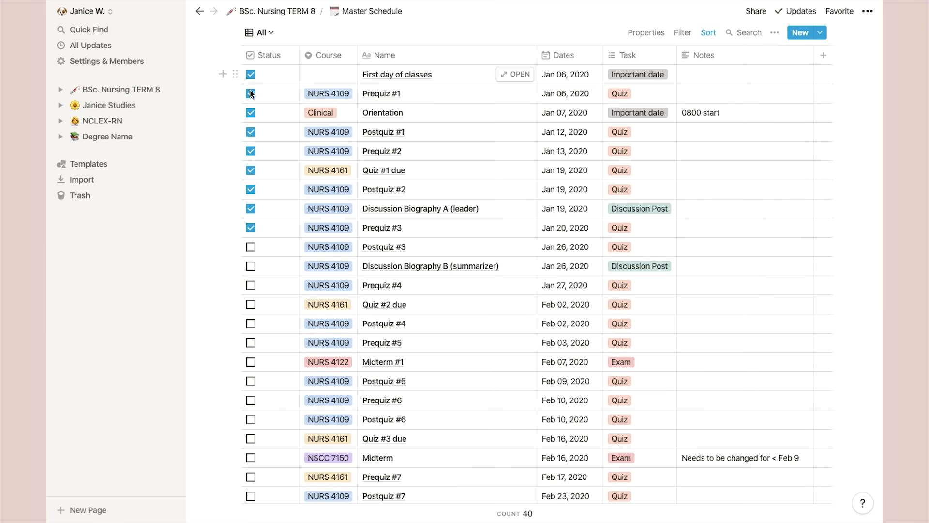
Step: Tag the new Assignment X row with course NSCC 7150 and date it Feb 12, 2020
scroll("down", 3)
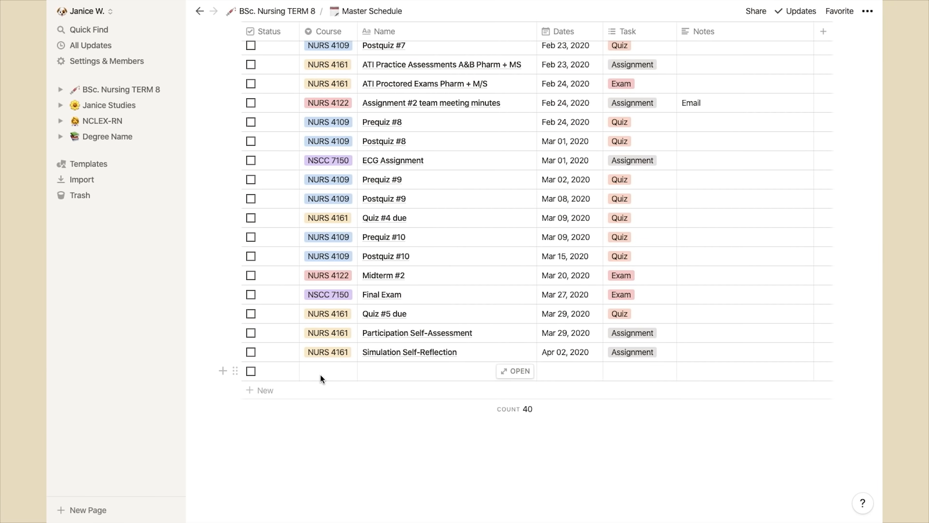
left_click(323, 371)
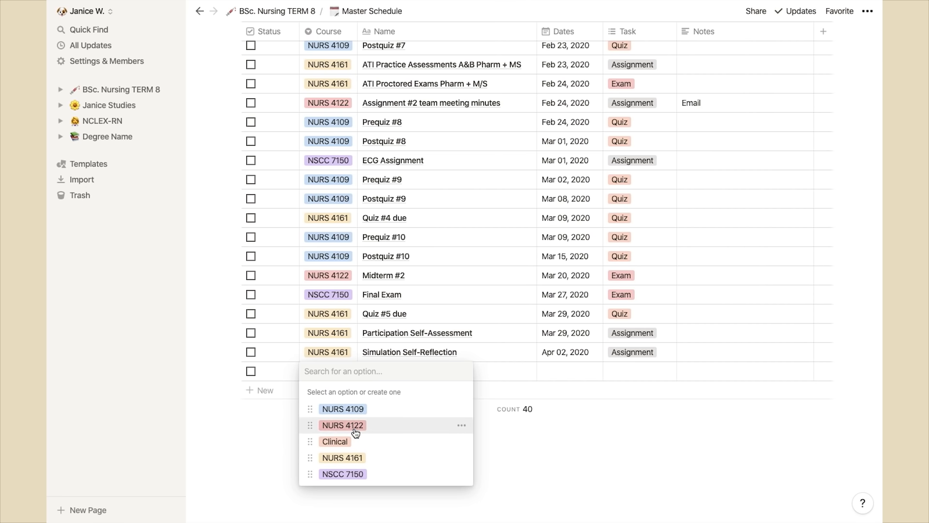
left_click(342, 475)
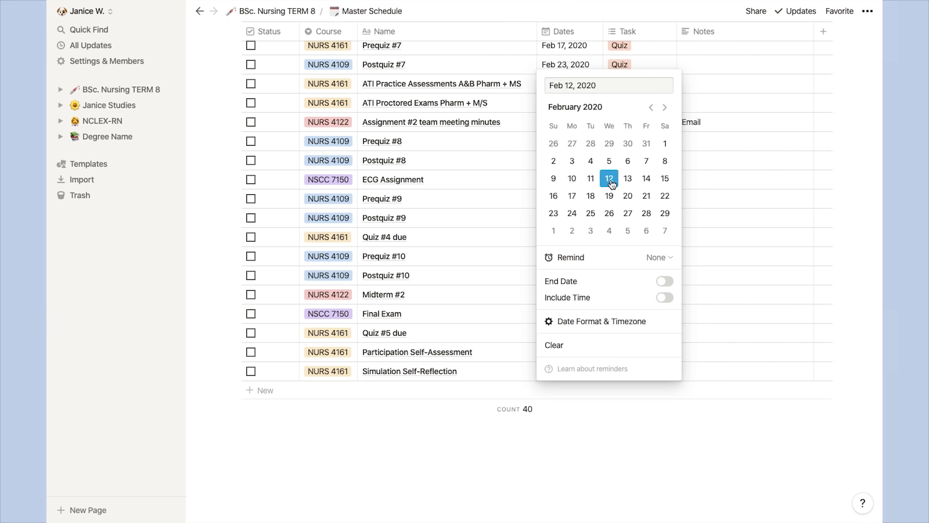
left_click(664, 297)
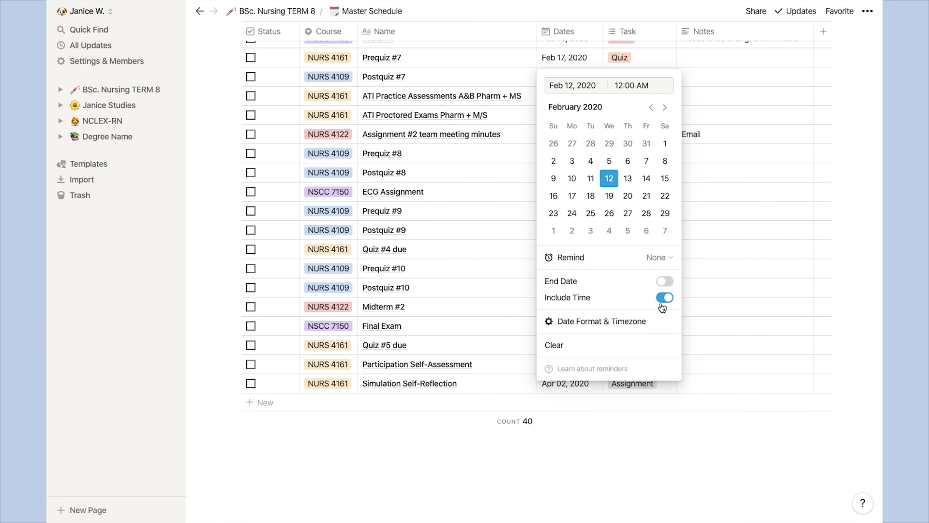
mouse_move(623, 94)
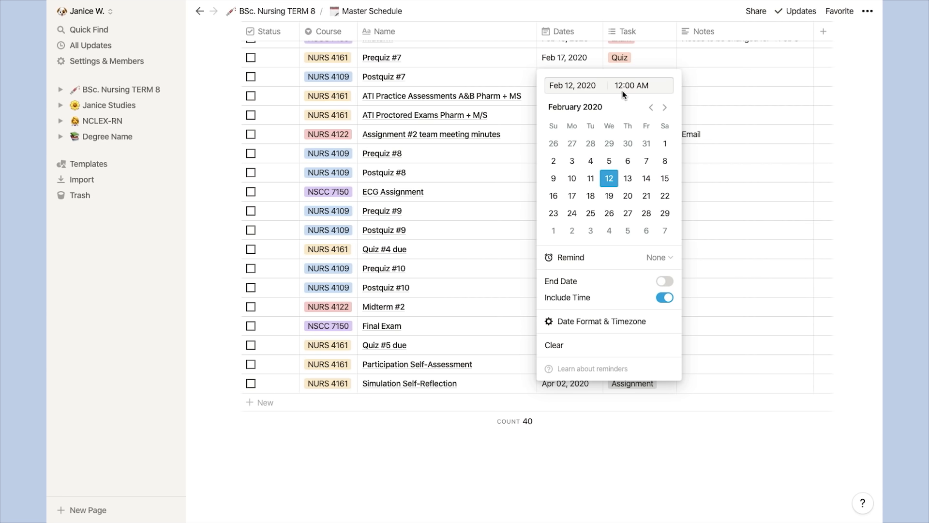
left_click(664, 298)
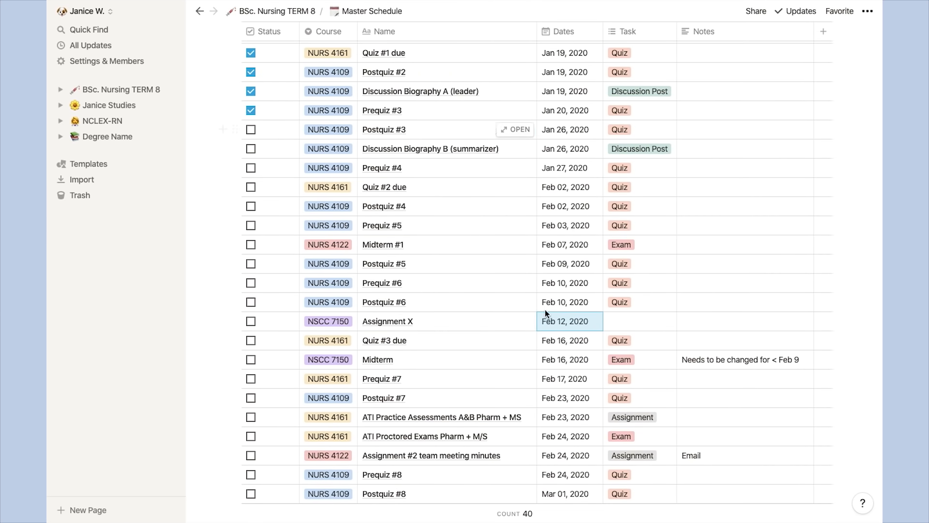
Step: Mark Assignment X as an Assignment task and return to the TERM 8 page
left_click(658, 321)
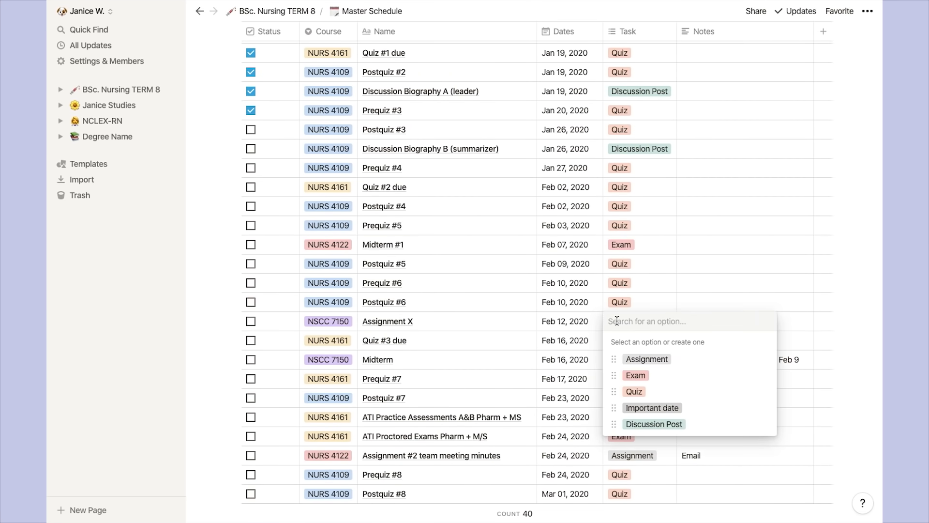
left_click(647, 359)
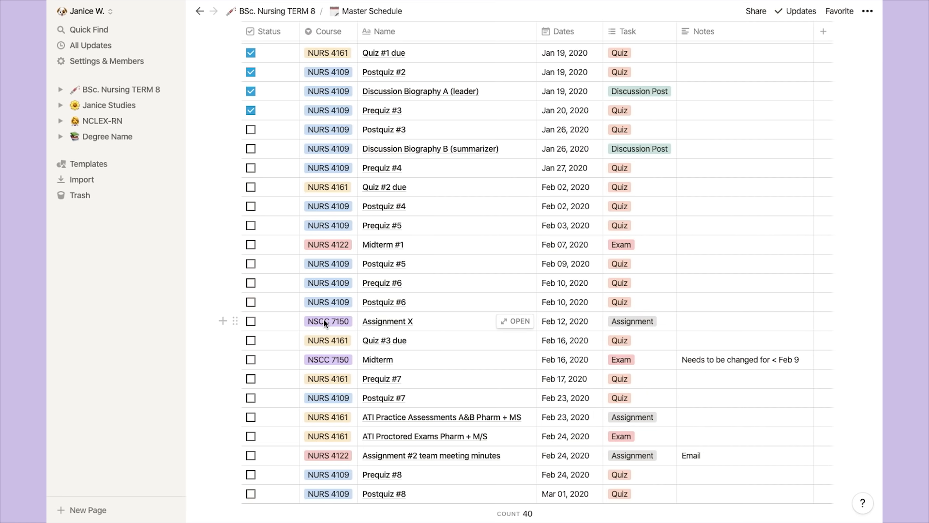
left_click(272, 12)
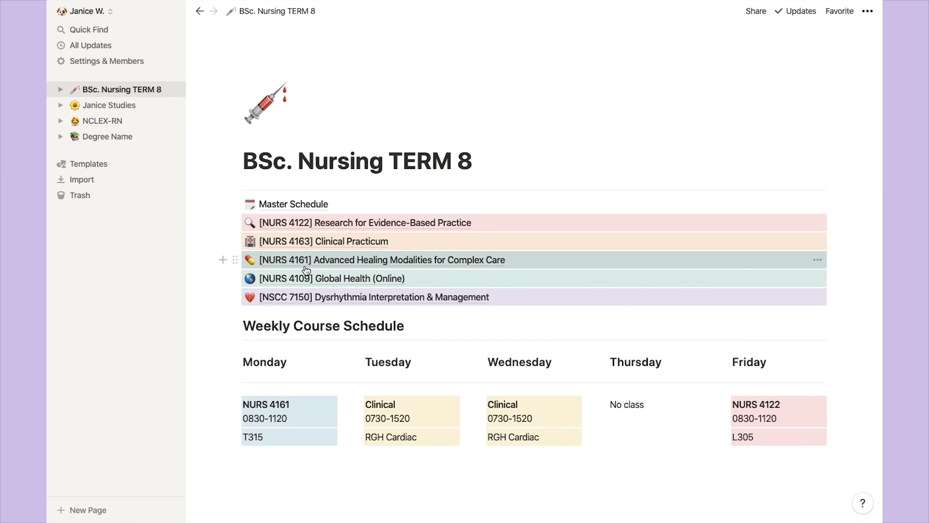
Step: Enter the NURS 4161 course page and start a / command block below Course Syllabus
left_click(409, 260)
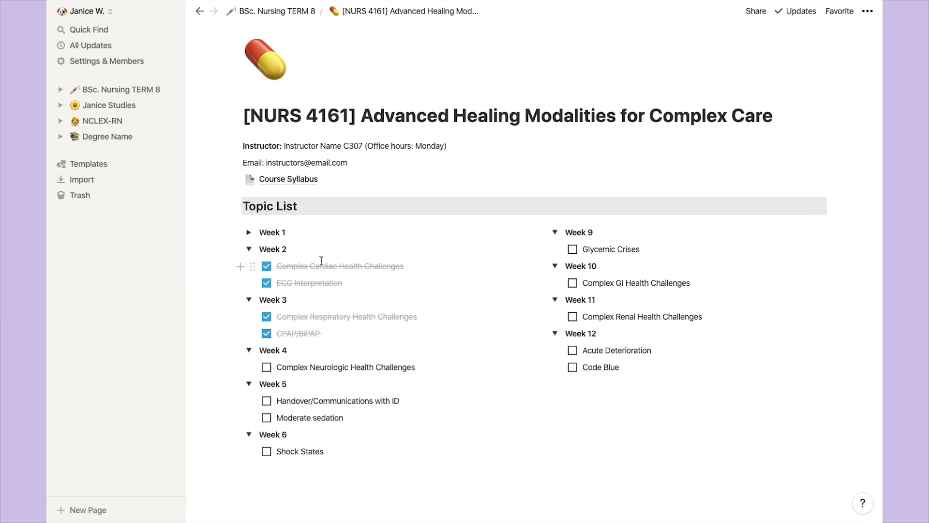
mouse_move(402, 232)
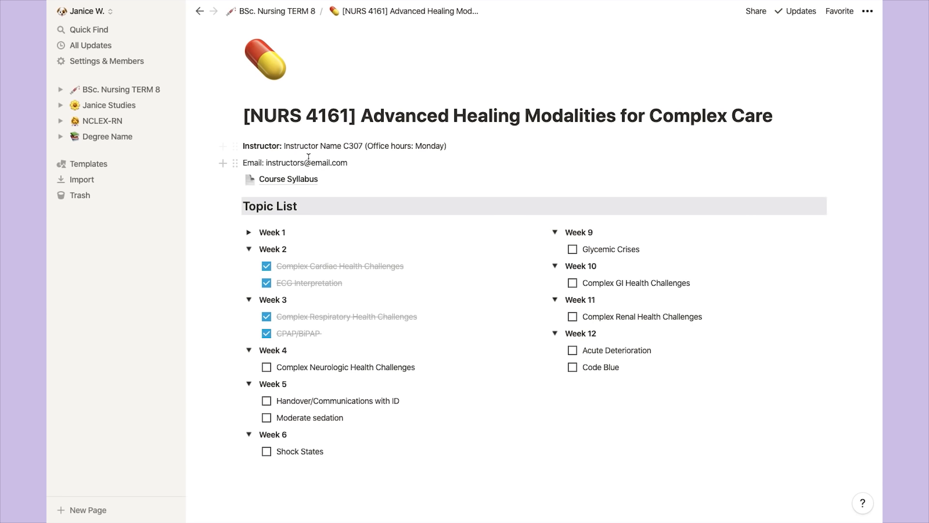
left_click(248, 233)
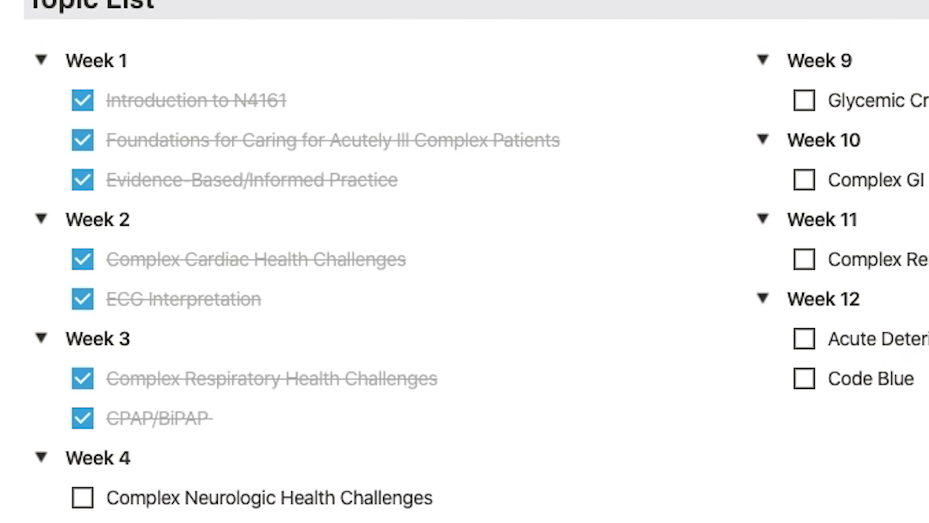
scroll("down", 3)
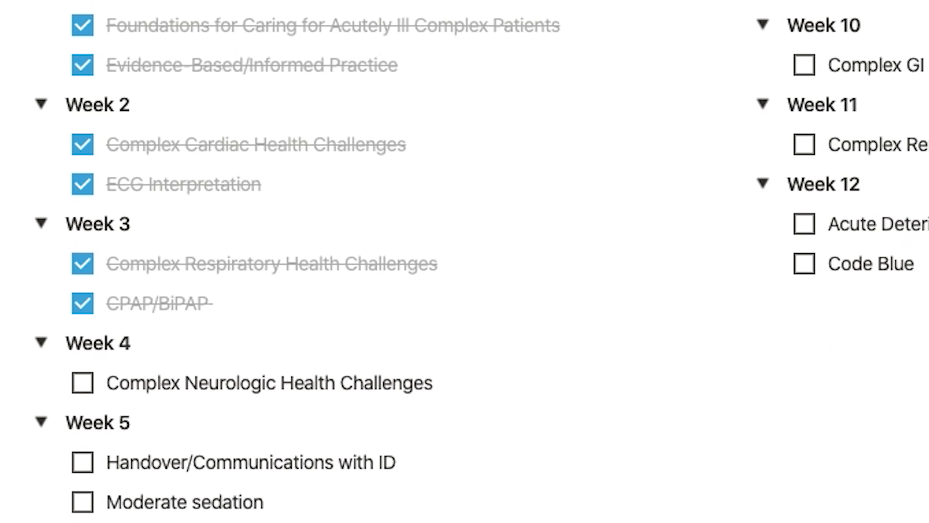
type("/")
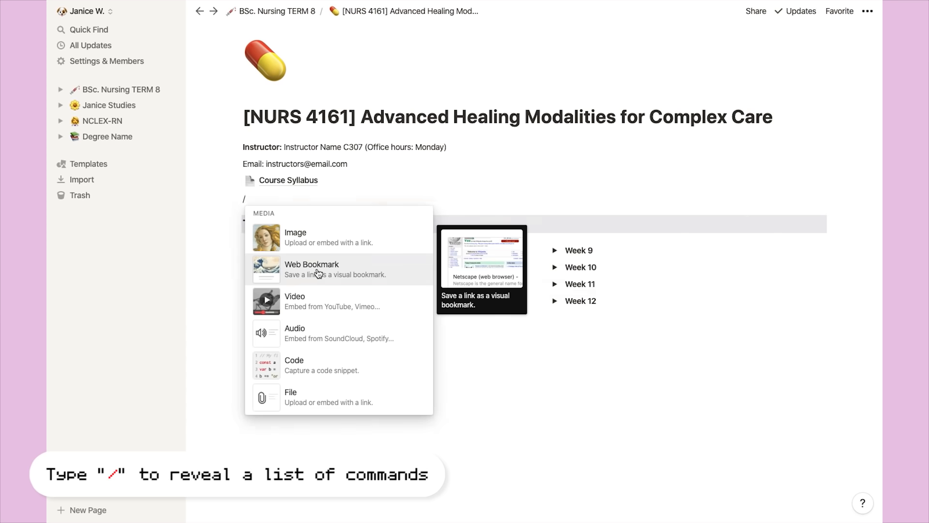
Step: Insert a Web Bookmark block and create it from the pasted Google URL
left_click(312, 269)
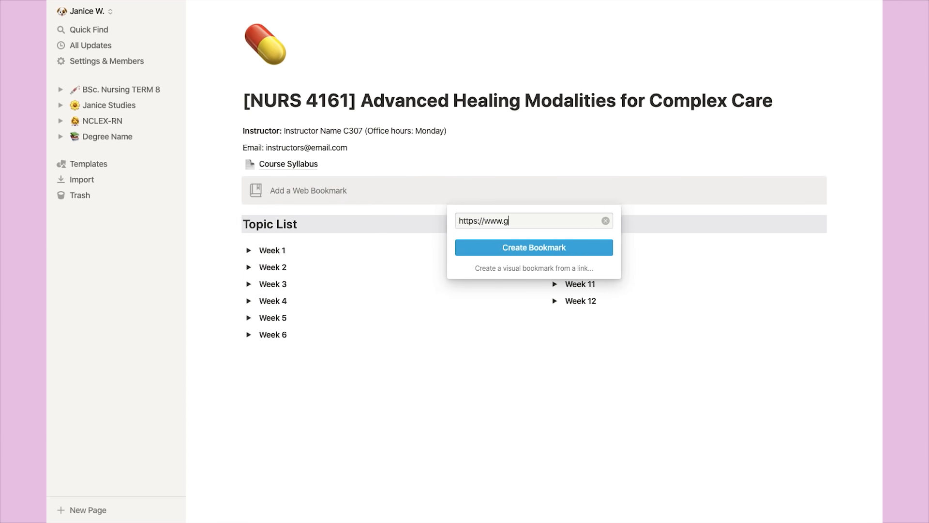
left_click(534, 248)
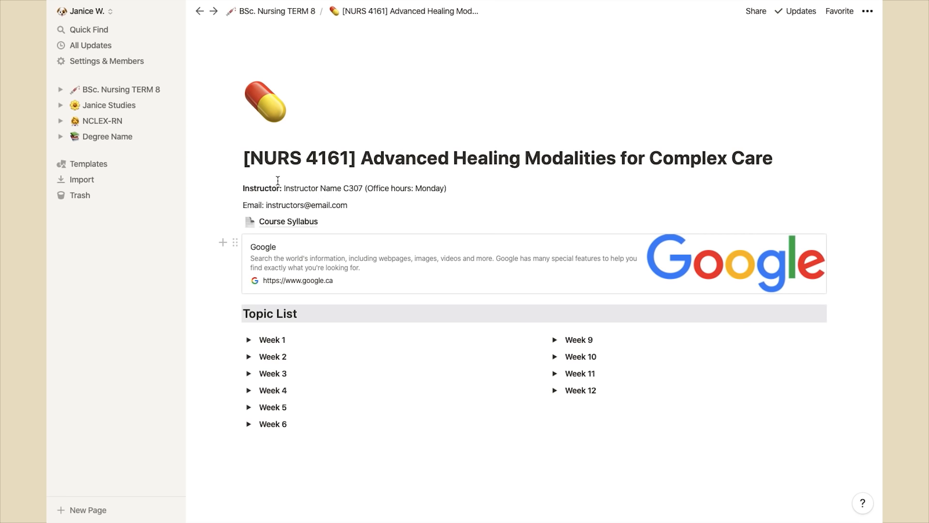
mouse_move(293, 16)
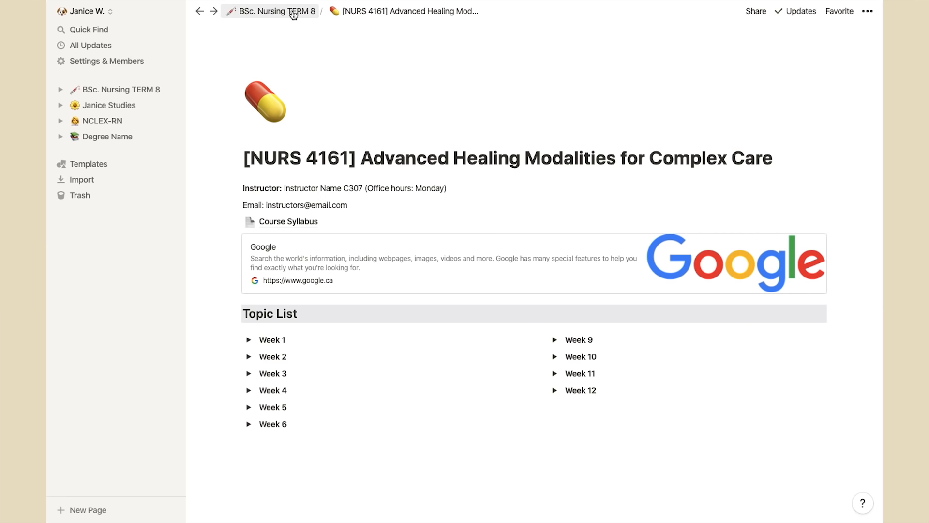
Step: Return to TERM 8 and move to the Degree Name template page
left_click(278, 11)
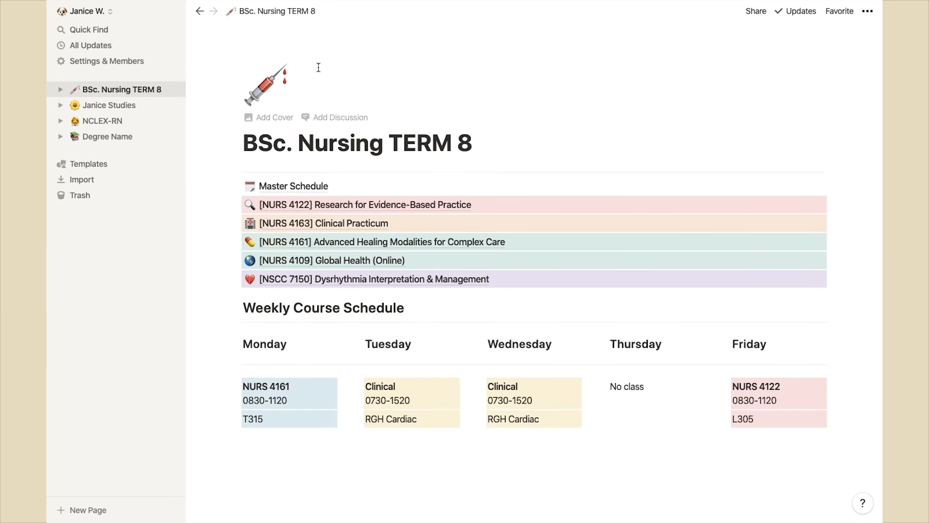
left_click(102, 137)
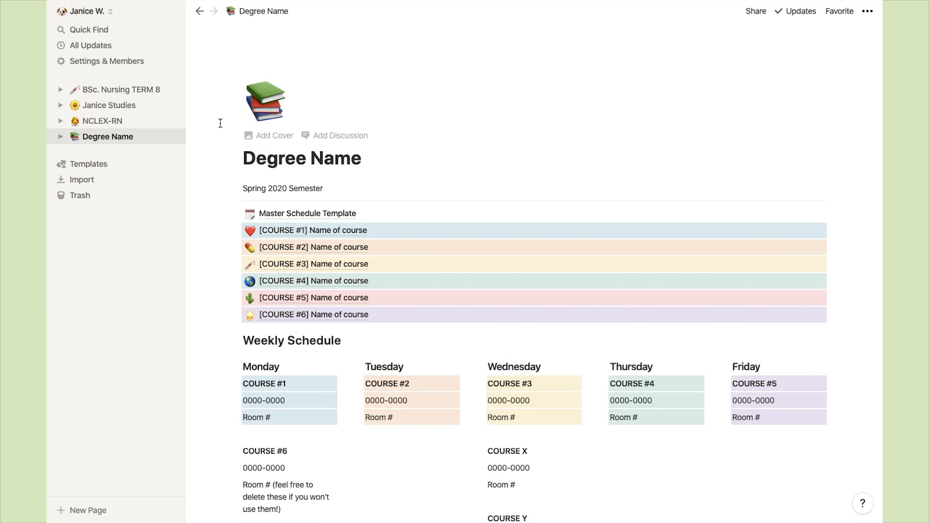
scroll("down", 3)
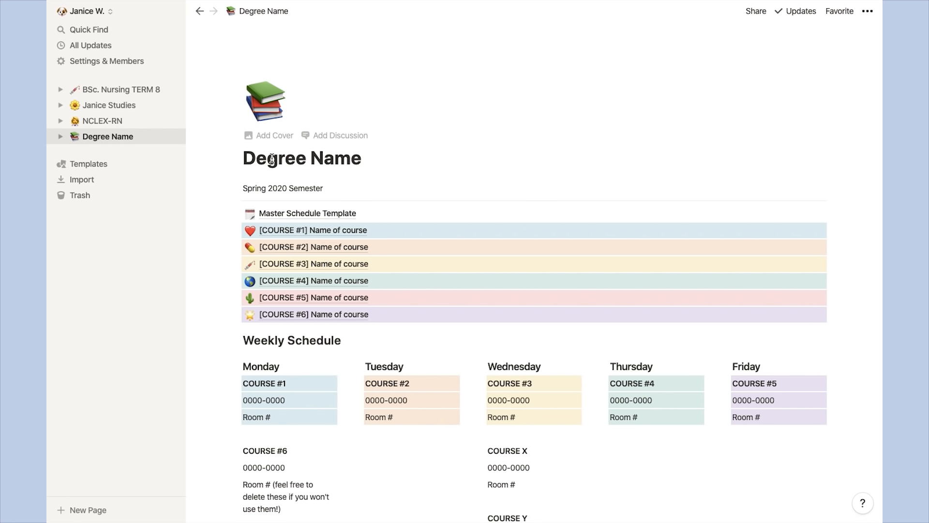
mouse_move(366, 232)
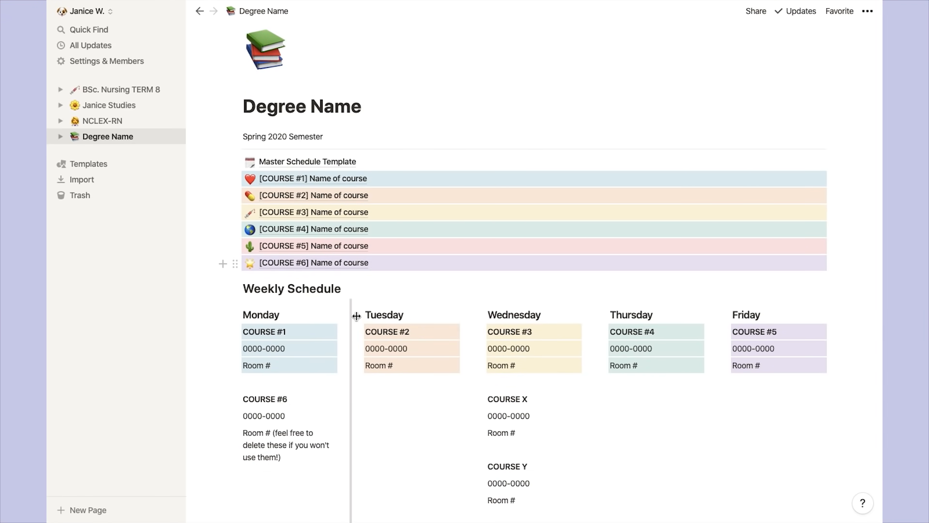
Step: Bring up the color choices for the COURSE #6 block to set a brown background
left_click(235, 263)
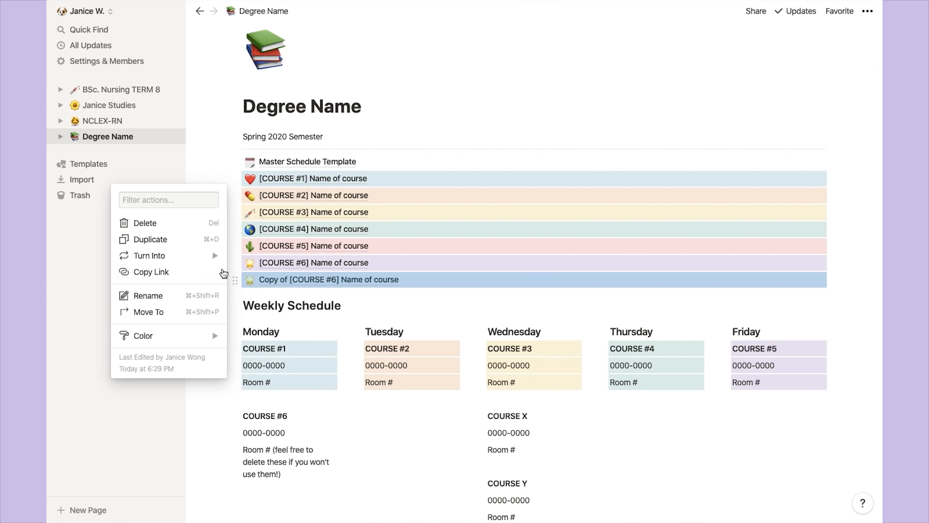
left_click(147, 296)
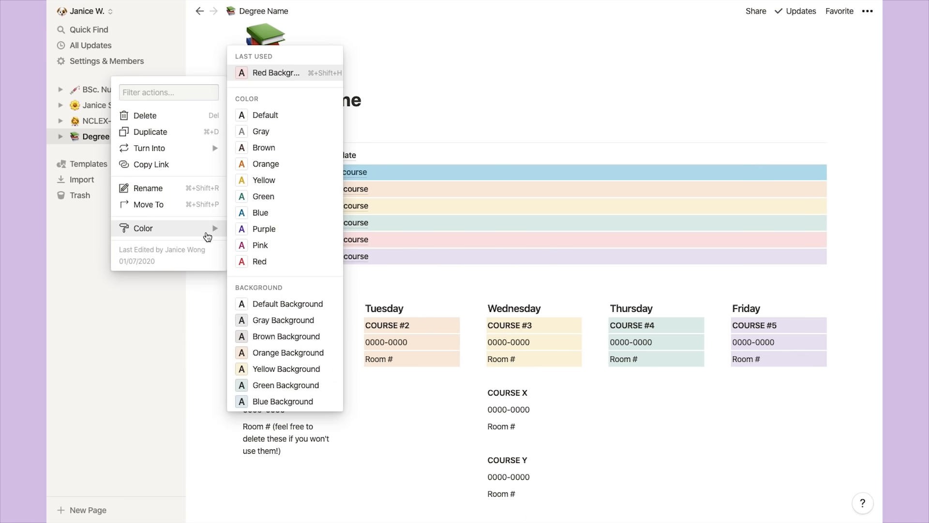
mouse_move(276, 334)
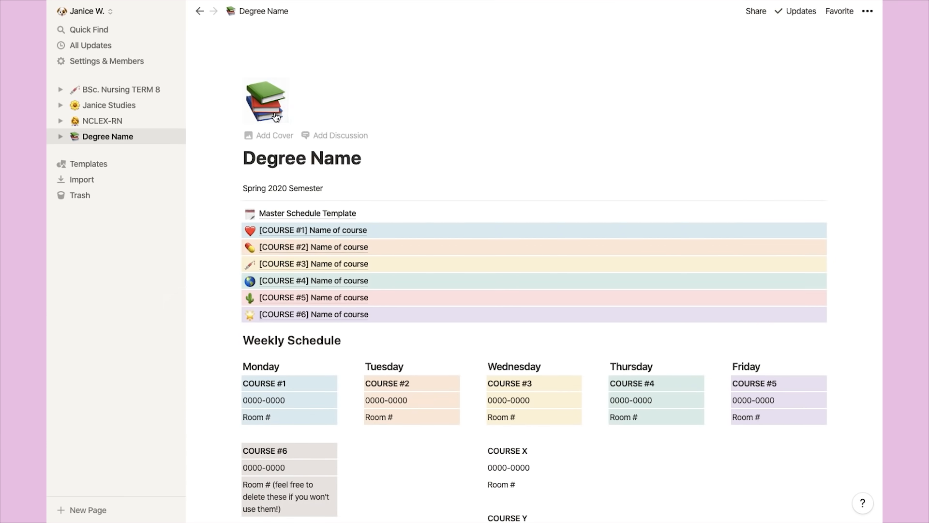
Step: Change the template page's emoji icon, preview the COURSE #1 page and come back
left_click(267, 100)
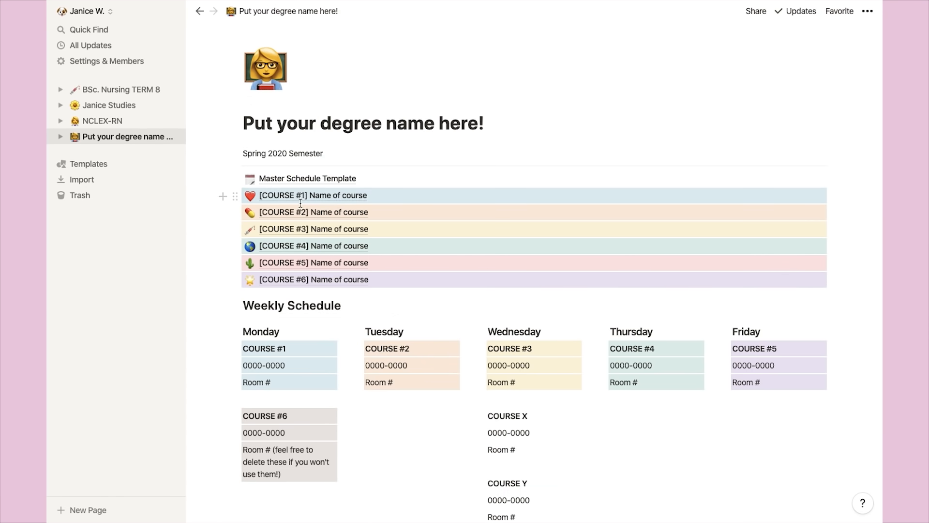
mouse_move(306, 198)
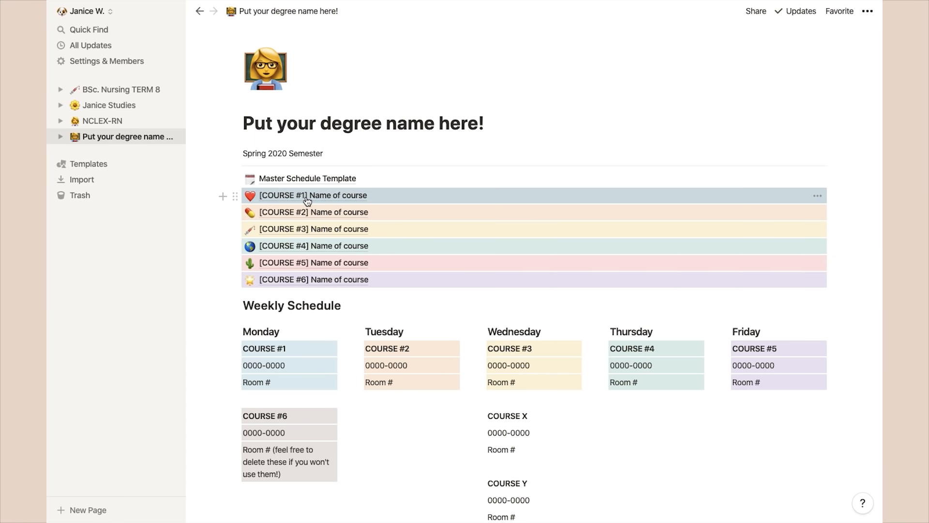
left_click(313, 195)
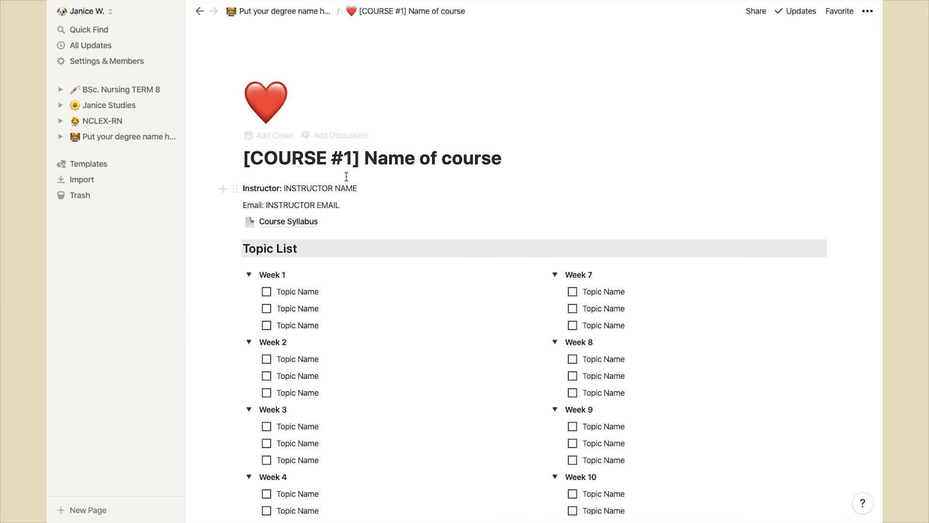
scroll("down", 3)
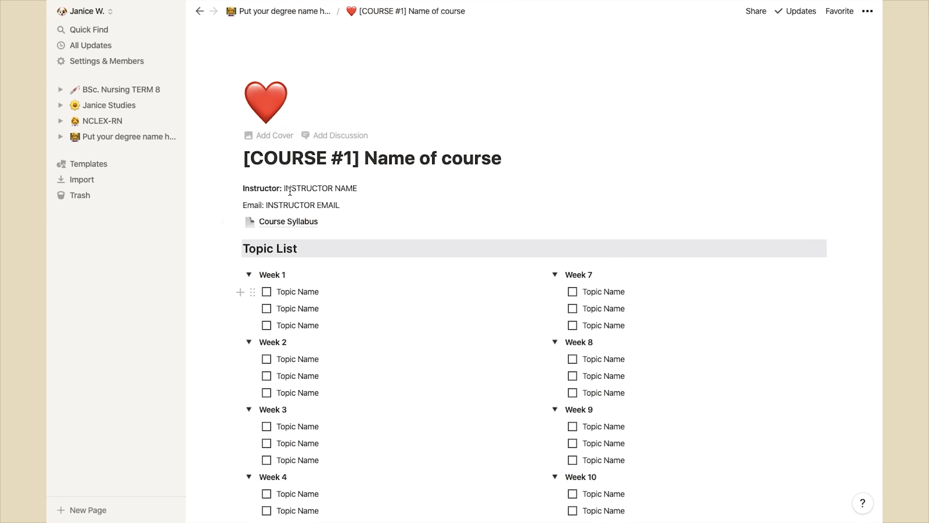
left_click(282, 12)
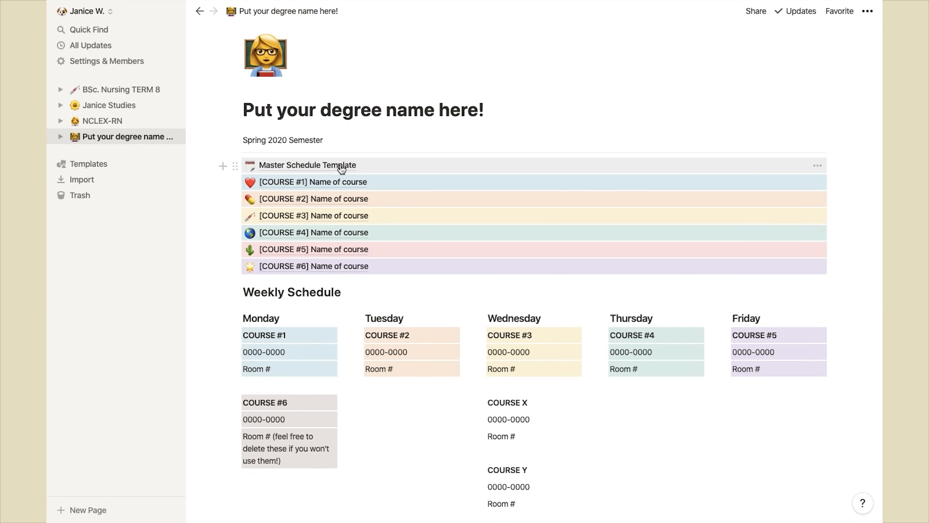
Step: In Master Schedule Template, edit the Course 1 tag's options to rename it
left_click(308, 165)
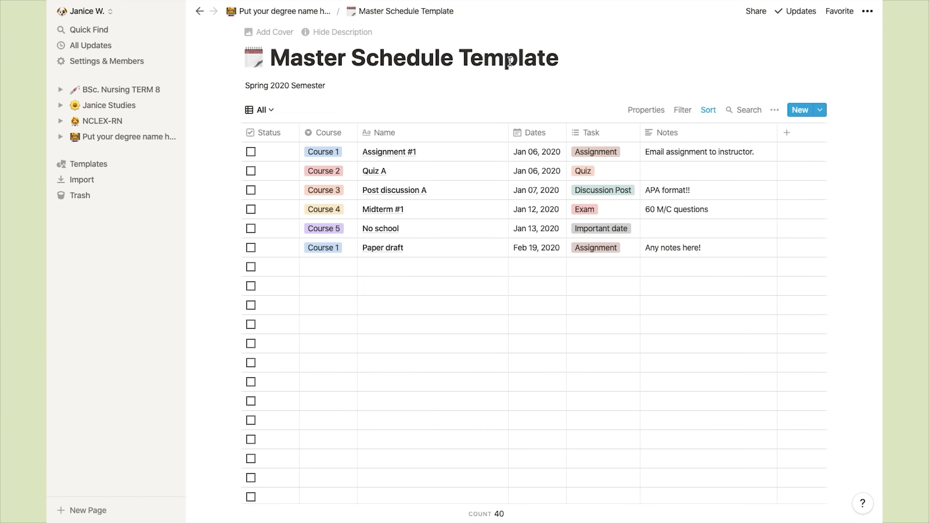
mouse_move(834, 72)
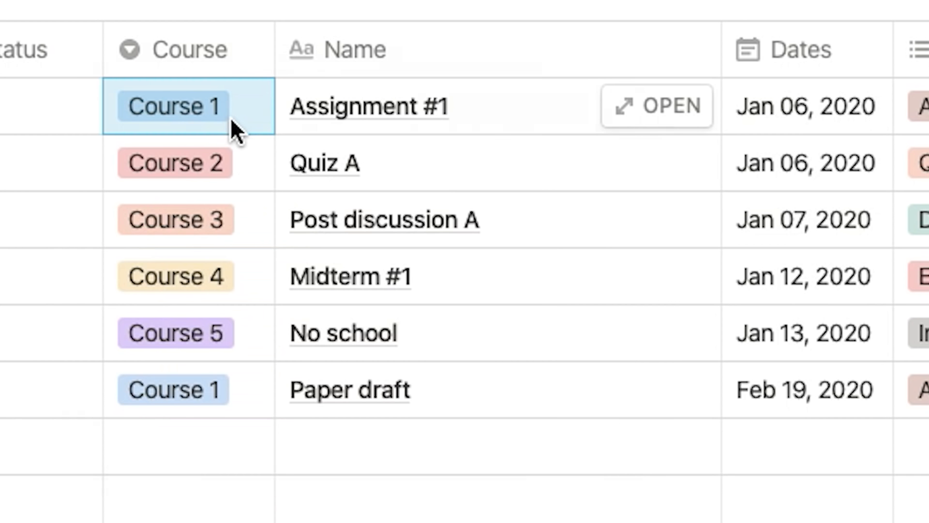
left_click(188, 106)
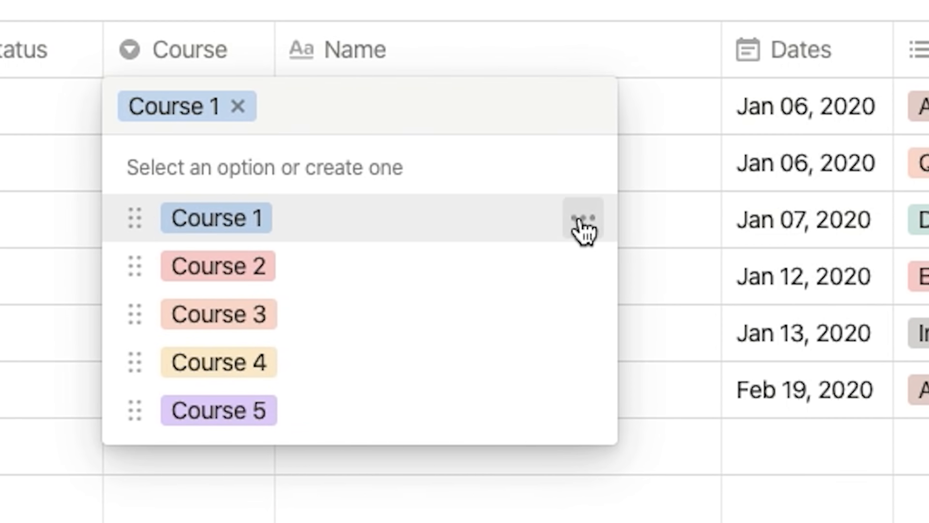
left_click(586, 218)
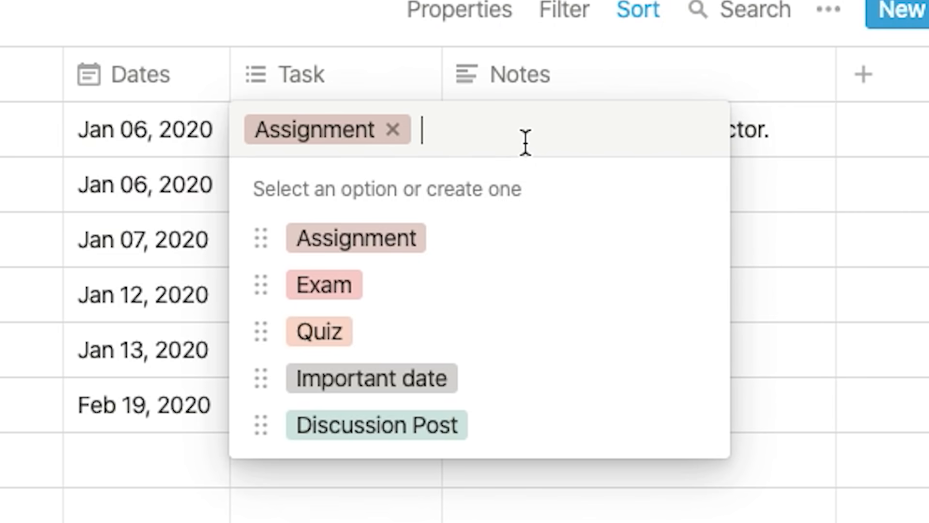
type("New")
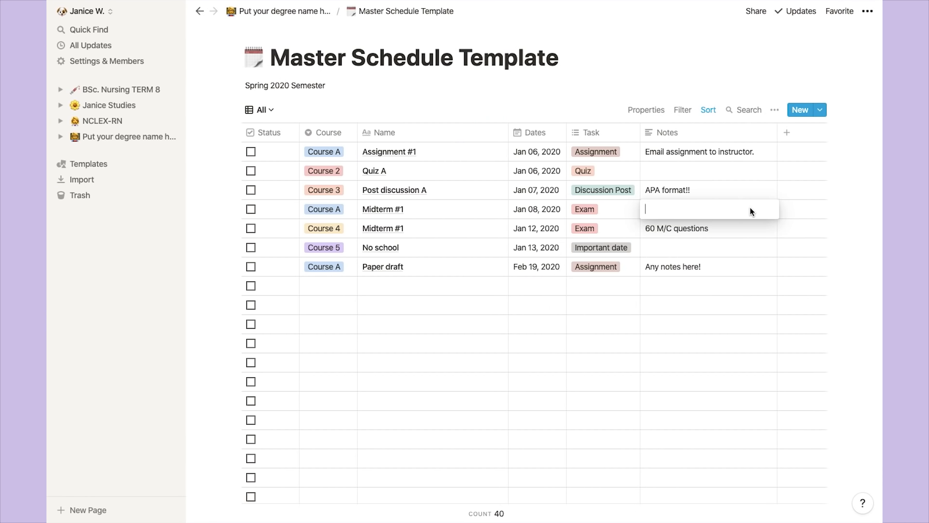
Step: Switch the Master Schedule Template table to its Course 1 view
left_click(261, 109)
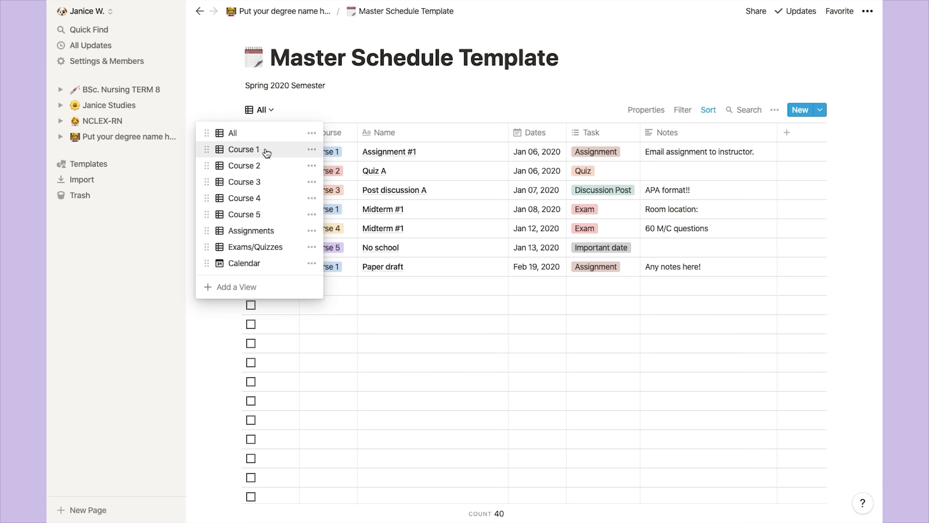
mouse_move(257, 169)
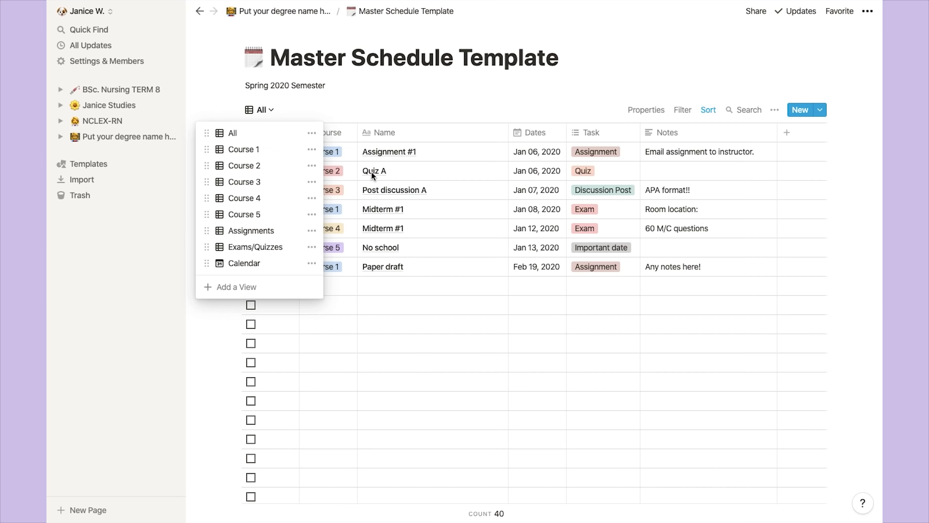
left_click(244, 149)
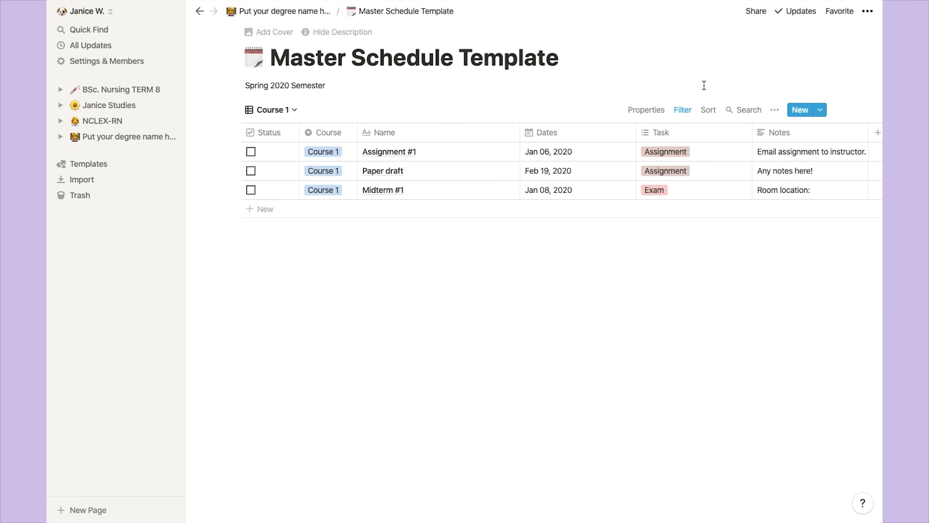
mouse_move(320, 204)
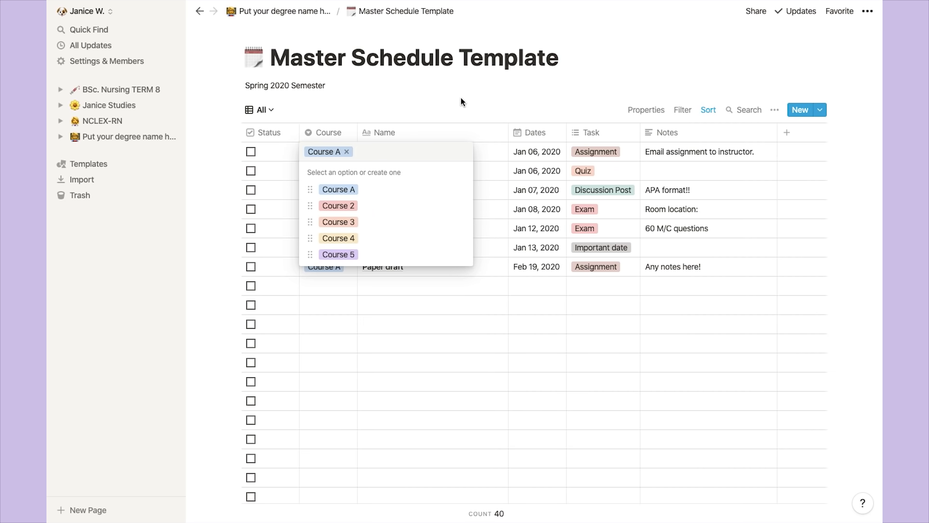
left_click(259, 109)
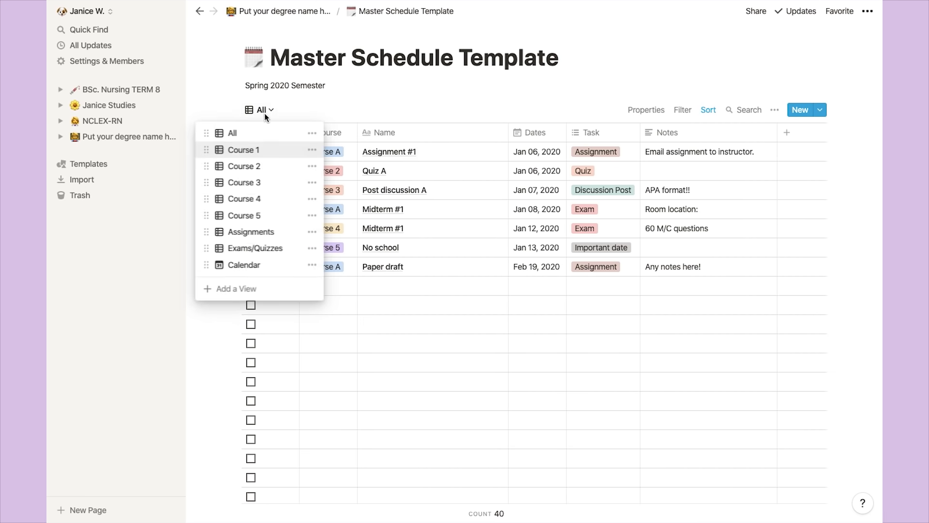
left_click(244, 150)
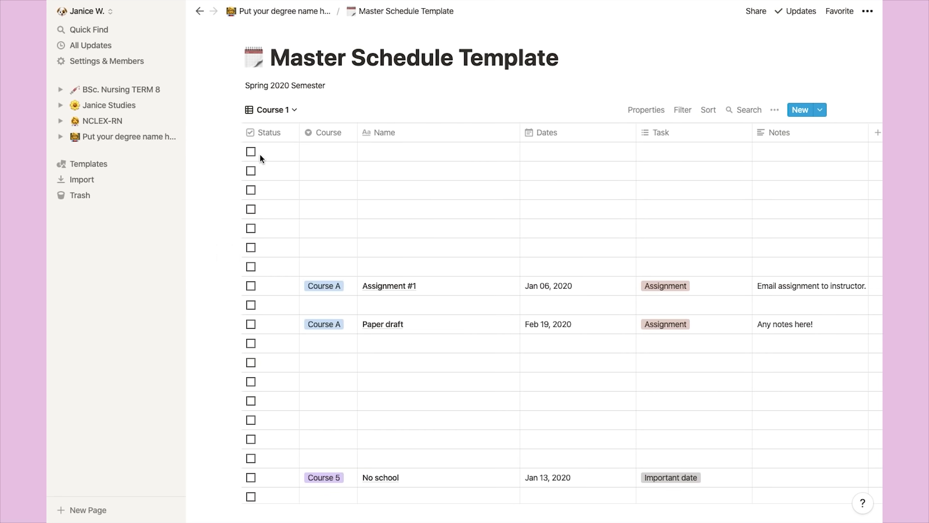
mouse_move(342, 198)
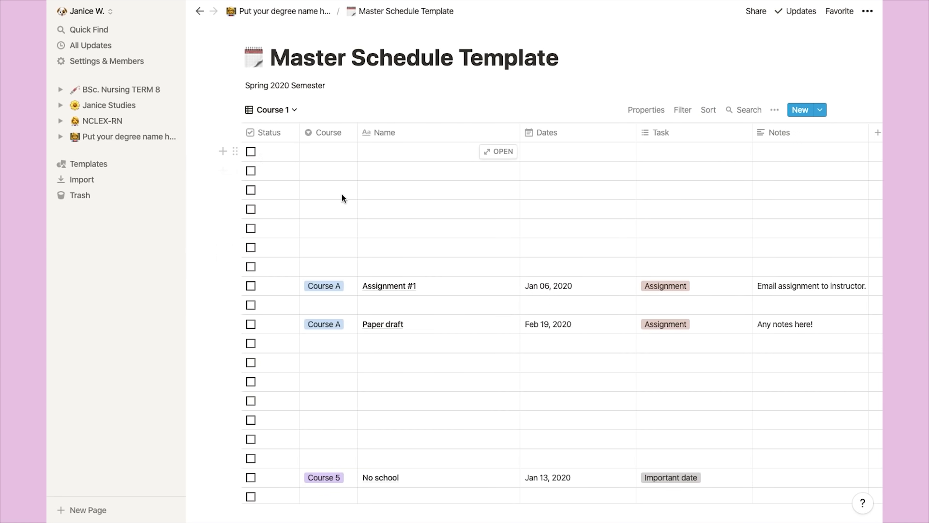
mouse_move(342, 159)
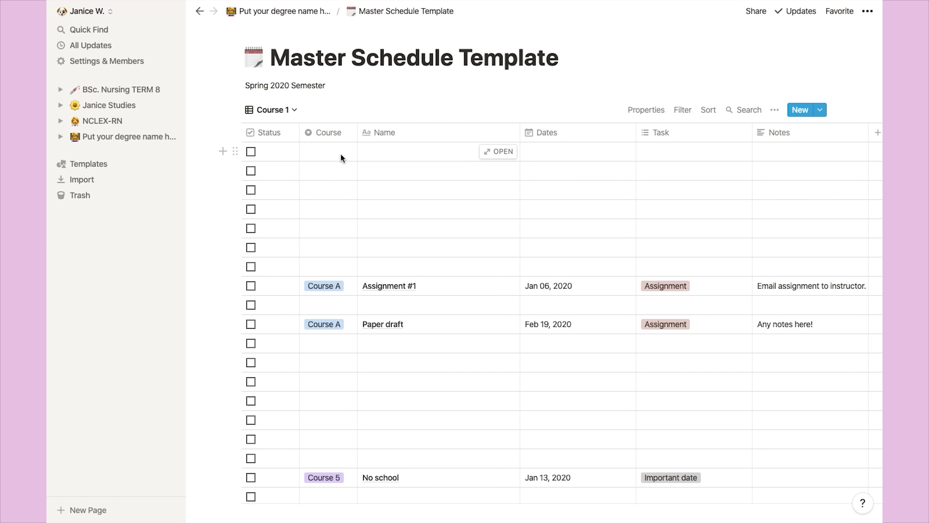
Step: Add a filter on the Course property with Is and choose the matching course
left_click(683, 109)
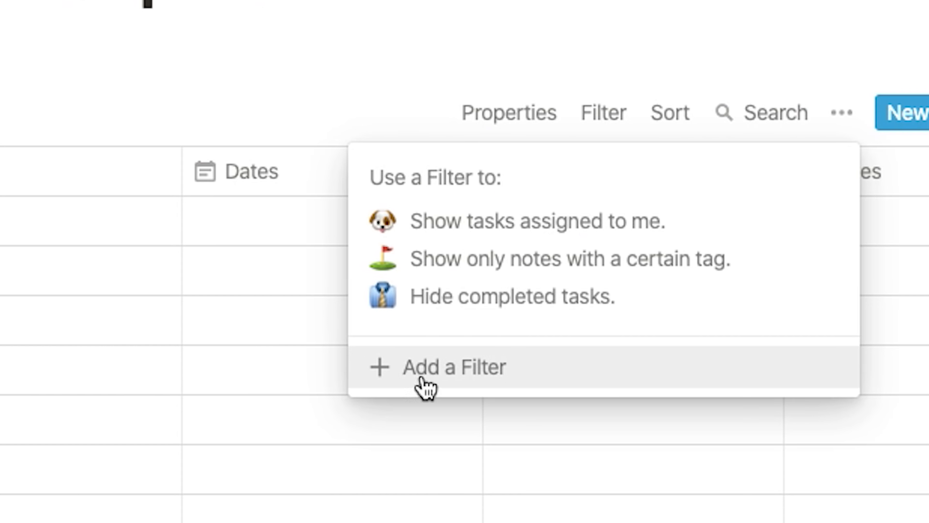
left_click(453, 367)
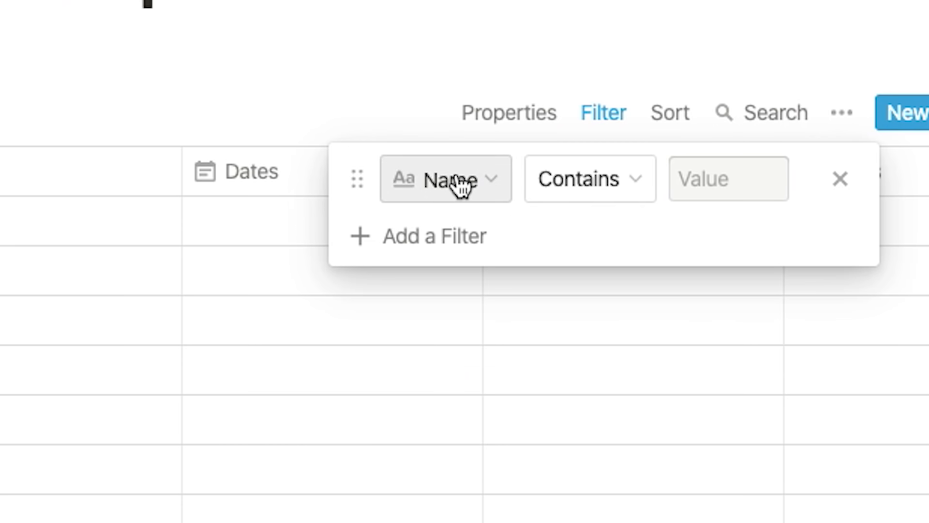
left_click(446, 179)
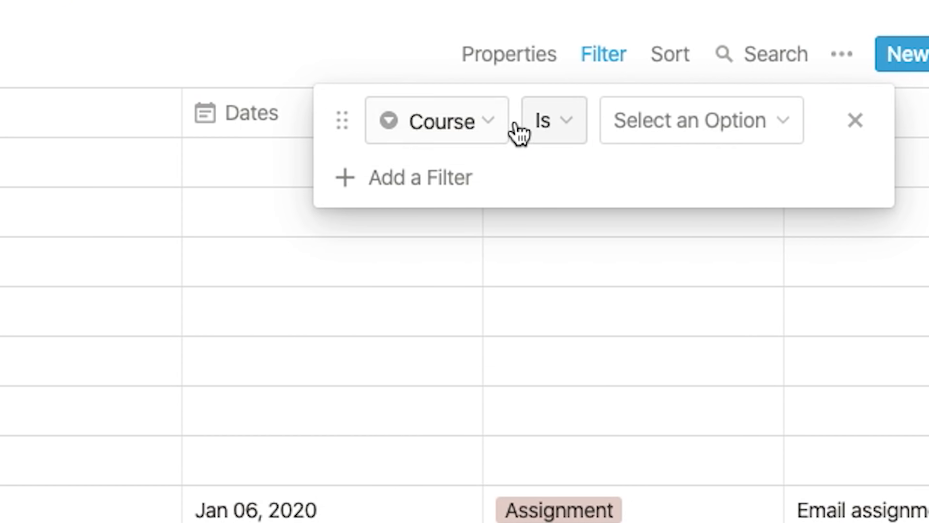
left_click(702, 120)
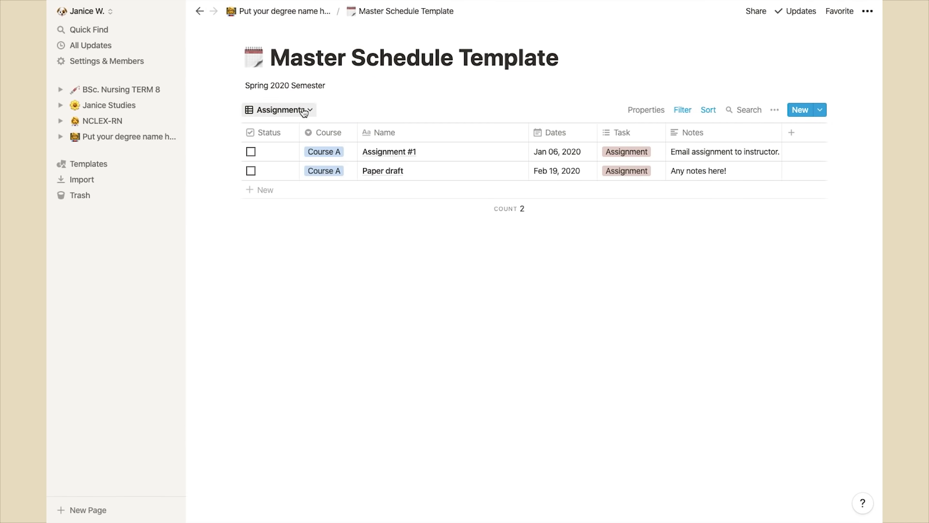
Step: Replace the degree page's painting cover with the solid red swatch from the Gallery
left_click(277, 110)
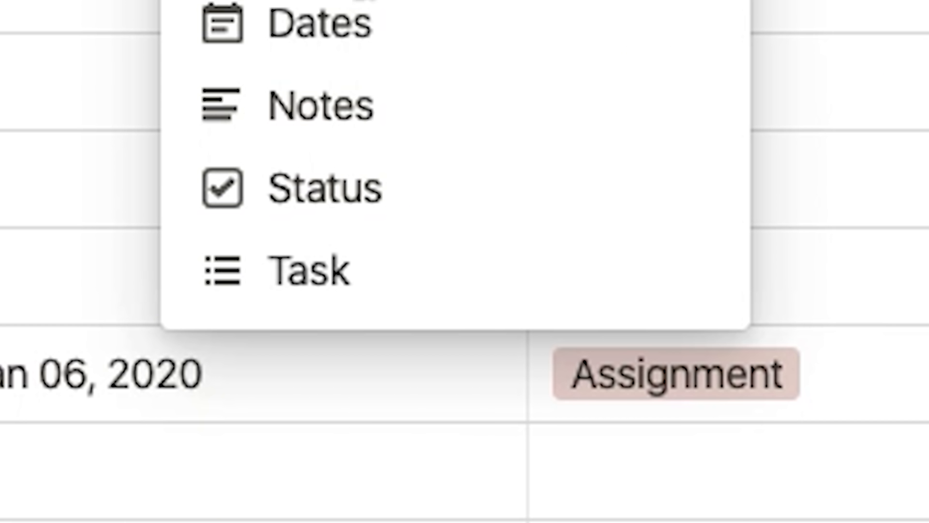
left_click(604, 54)
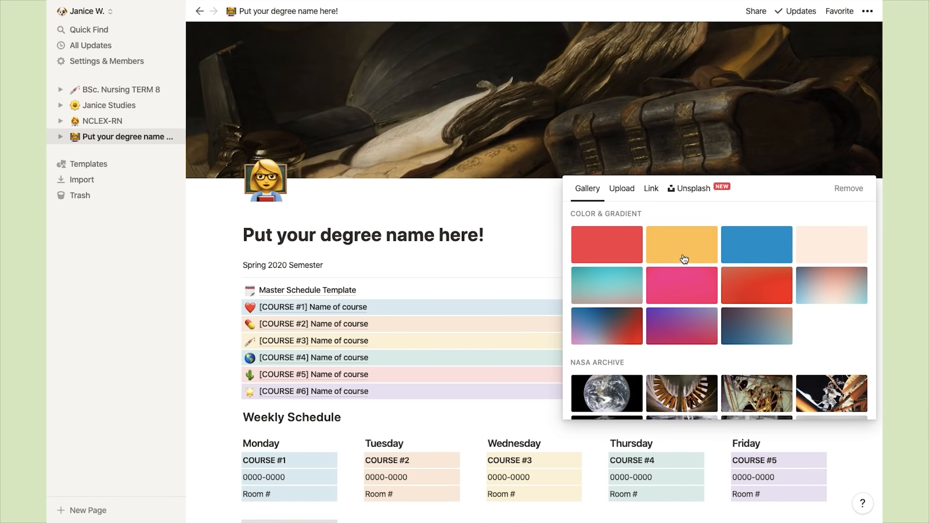
left_click(606, 244)
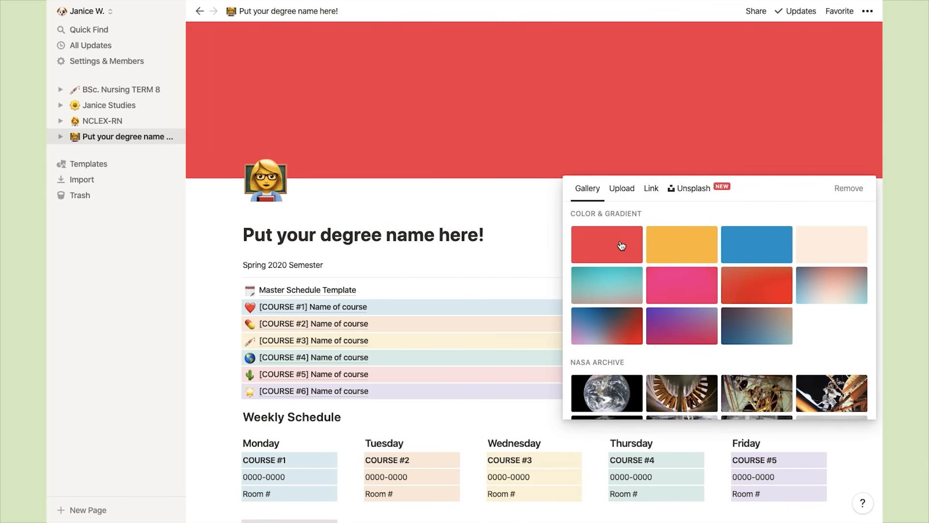
left_click(849, 188)
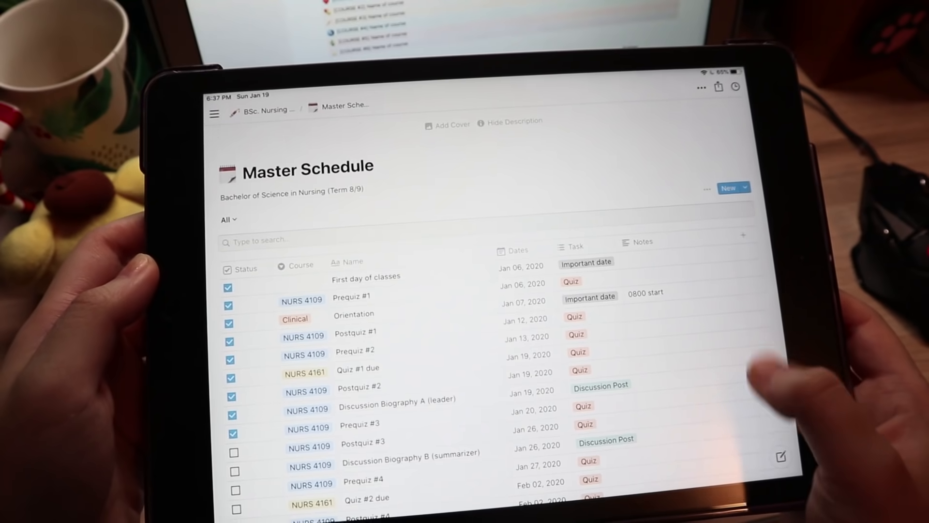
Step: Scroll the BSc. Nursing TERM 8 page and open its Master Schedule link
scroll("down", 3)
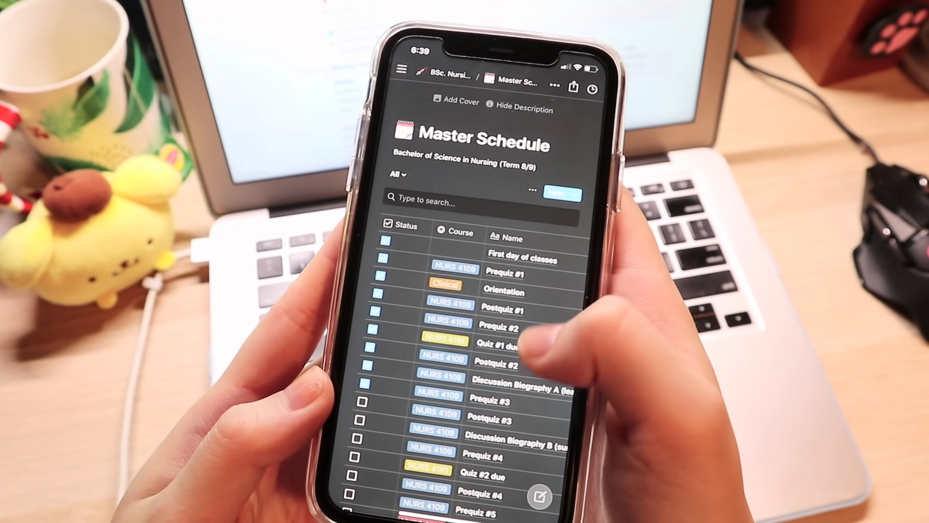
scroll("down", 3)
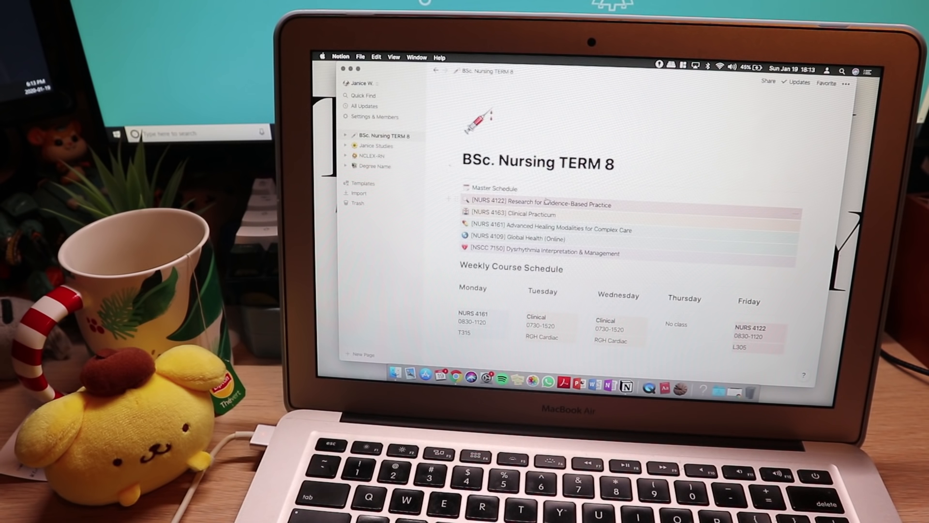
left_click(494, 188)
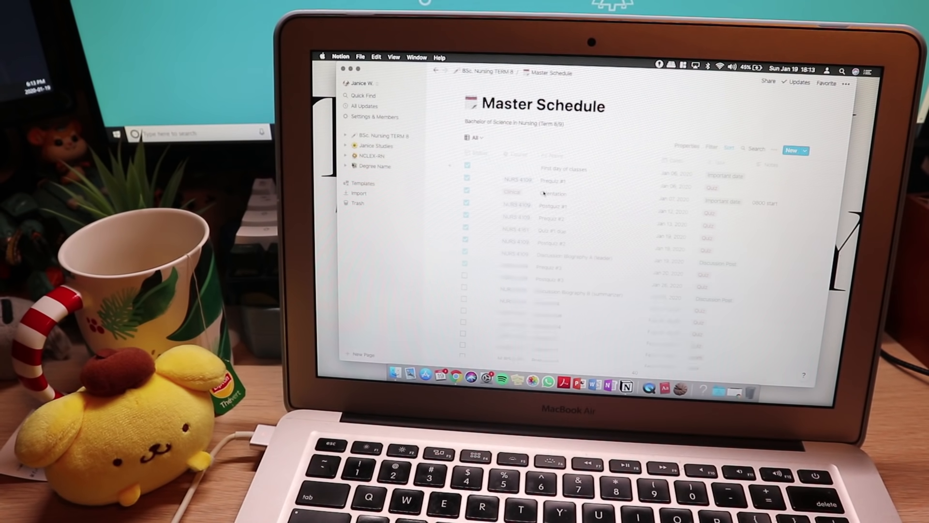